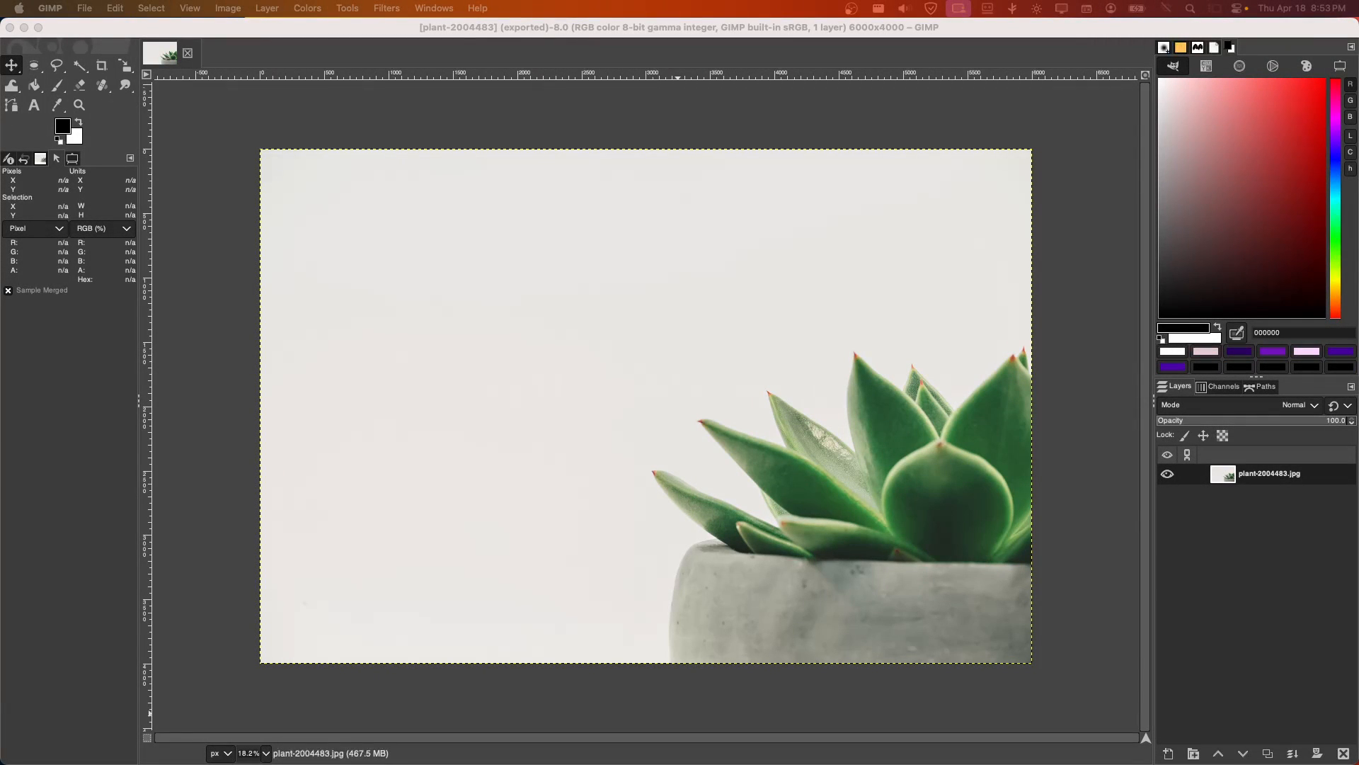
mouse_move(400, 259)
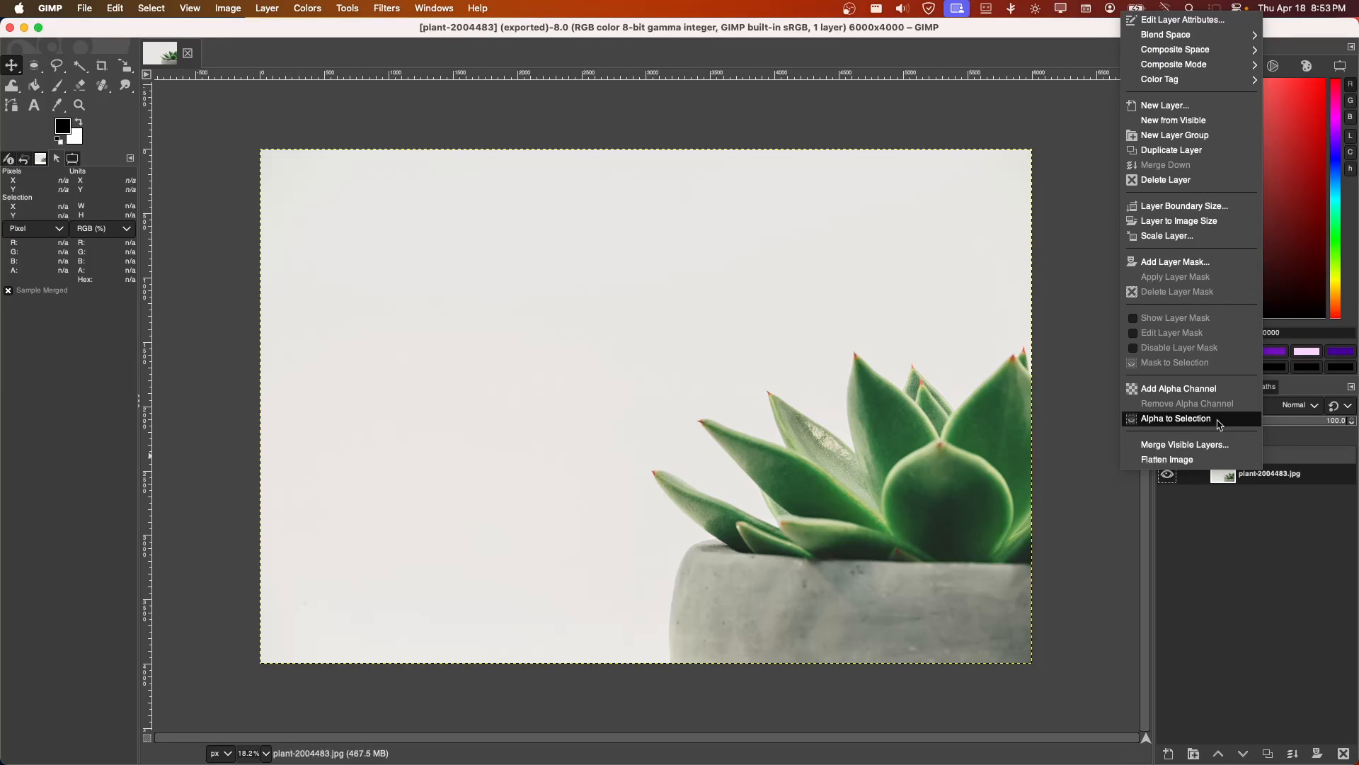
mouse_move(1179, 389)
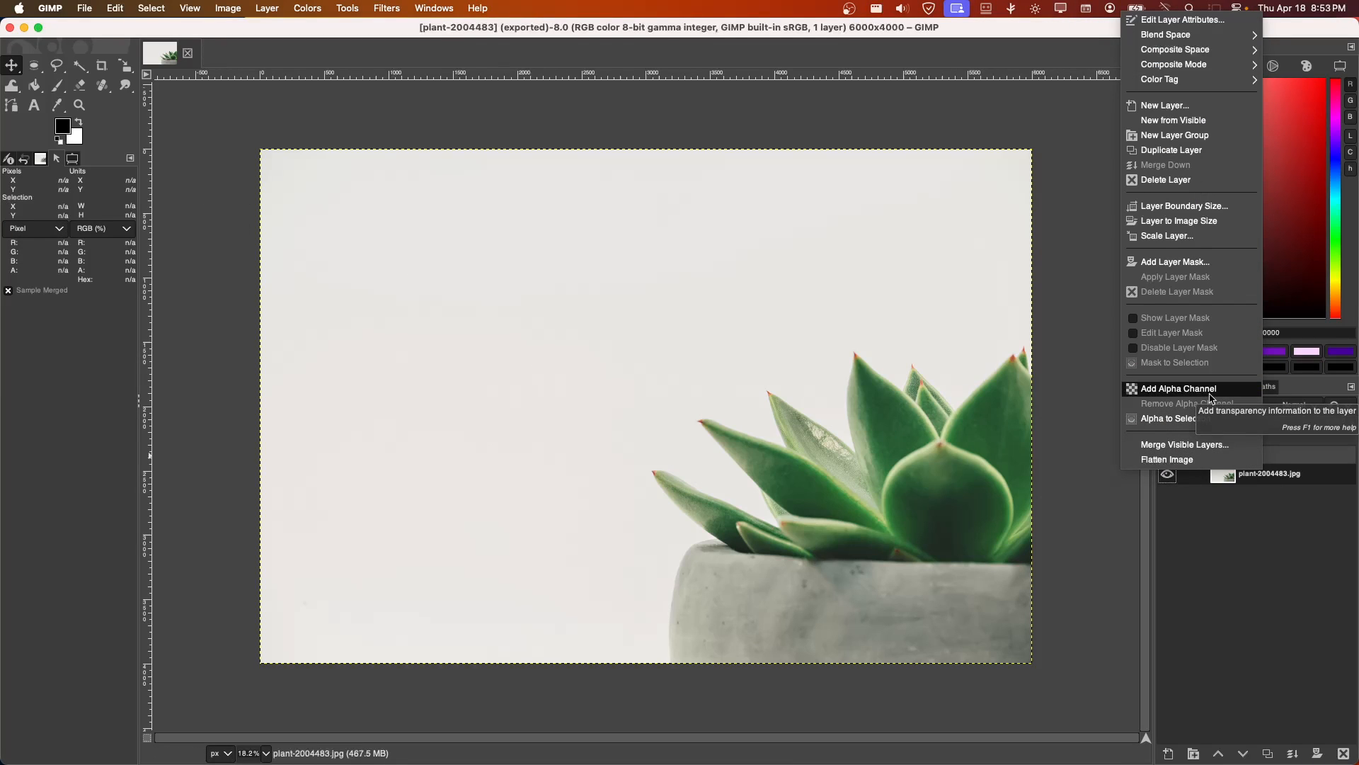
Add an alpha channel to the succulent photo's layer via Layer > Add Alpha Channel
click(1178, 388)
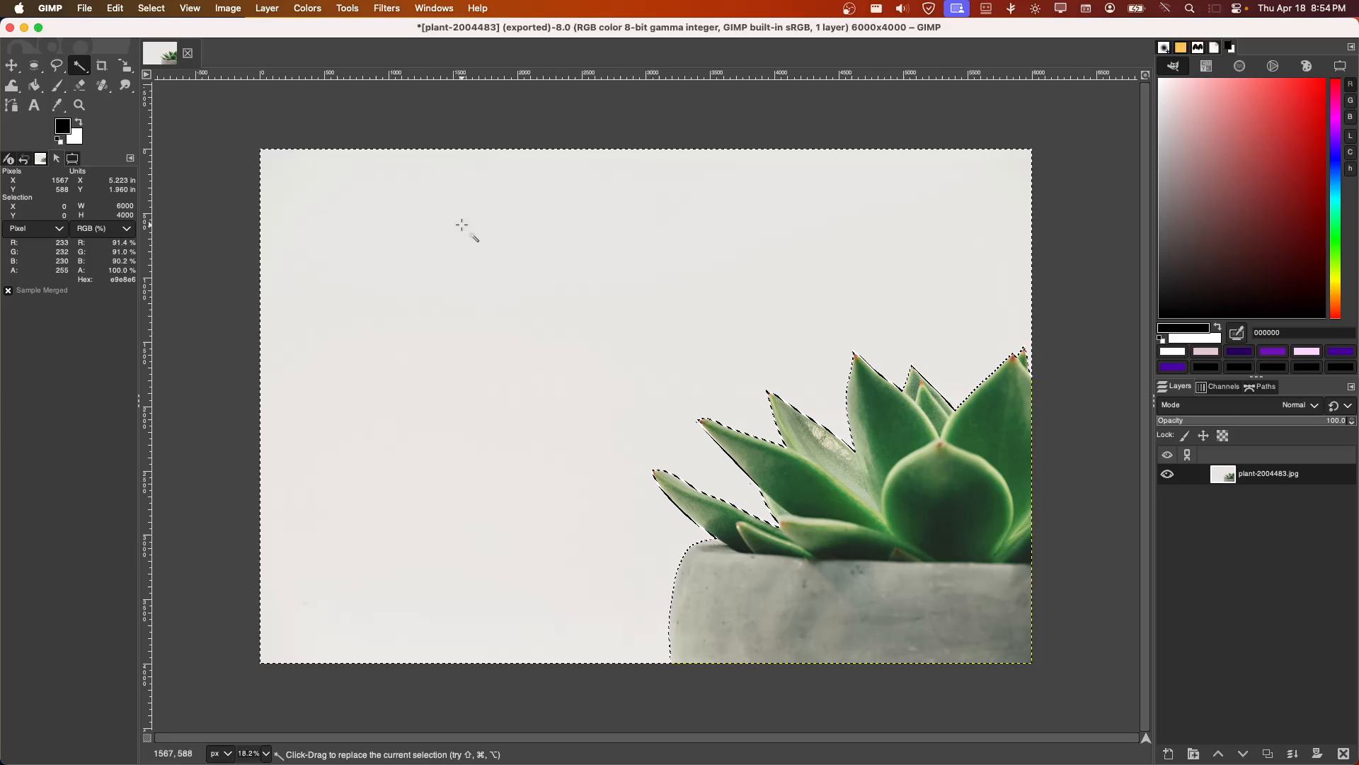
Delete the selected white background so the succulent and pot sit on transparency
key(Delete)
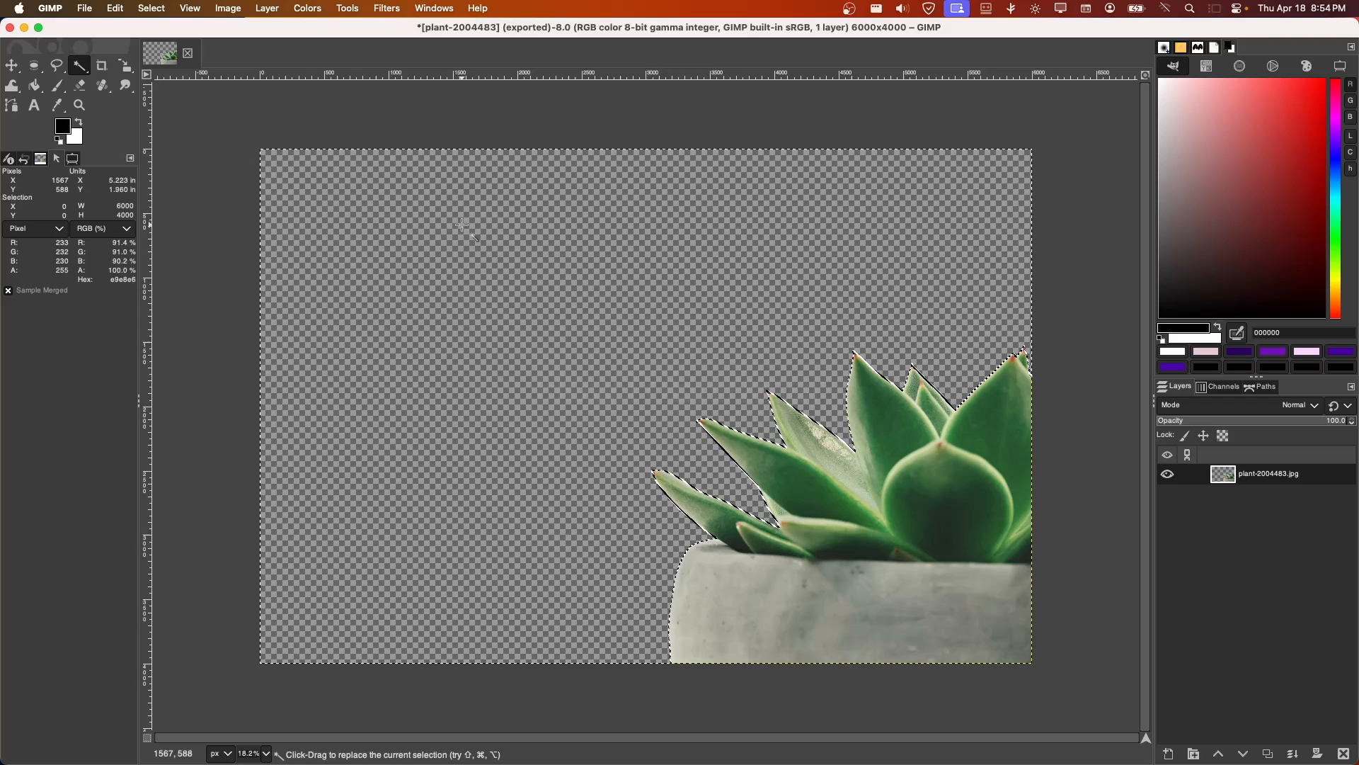
mouse_move(688, 368)
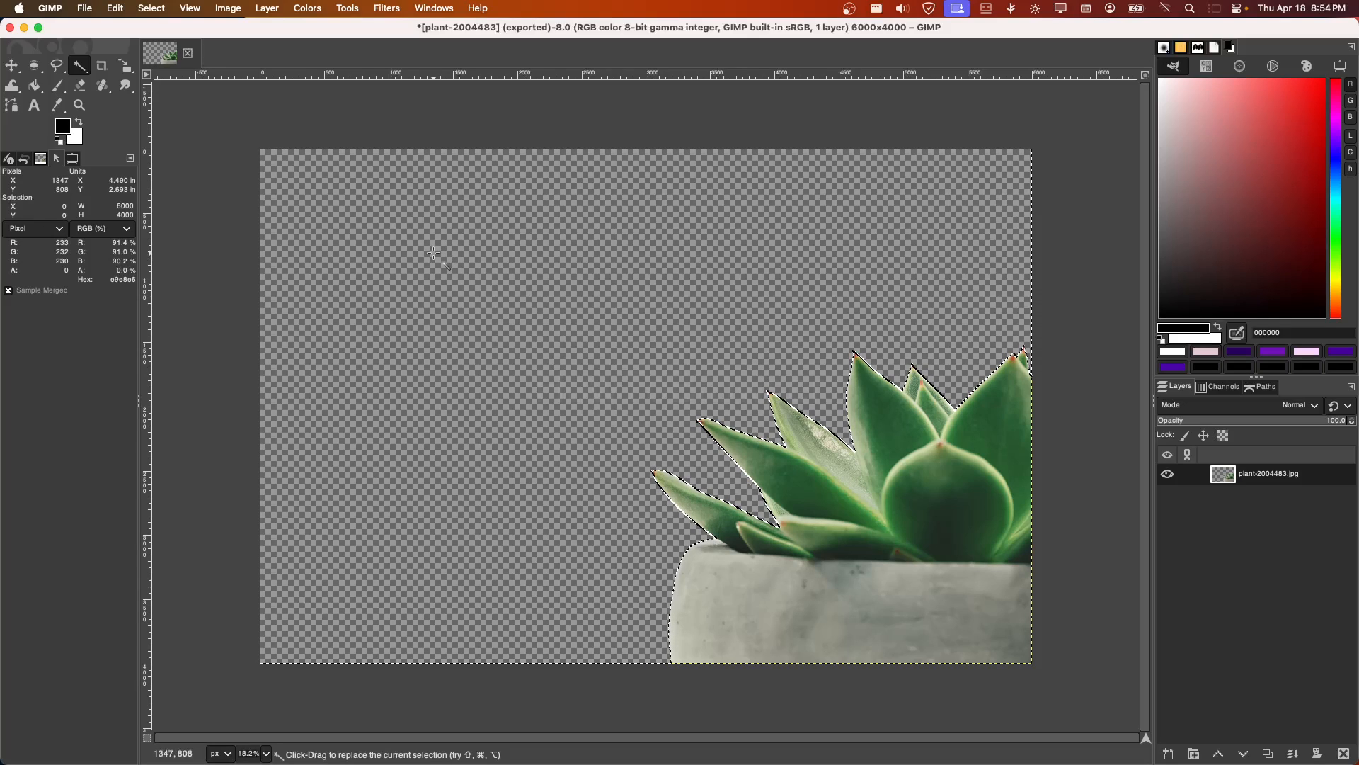
Export As plant-2004483.png in Downloads with PNG image chosen as the file type
click(84, 8)
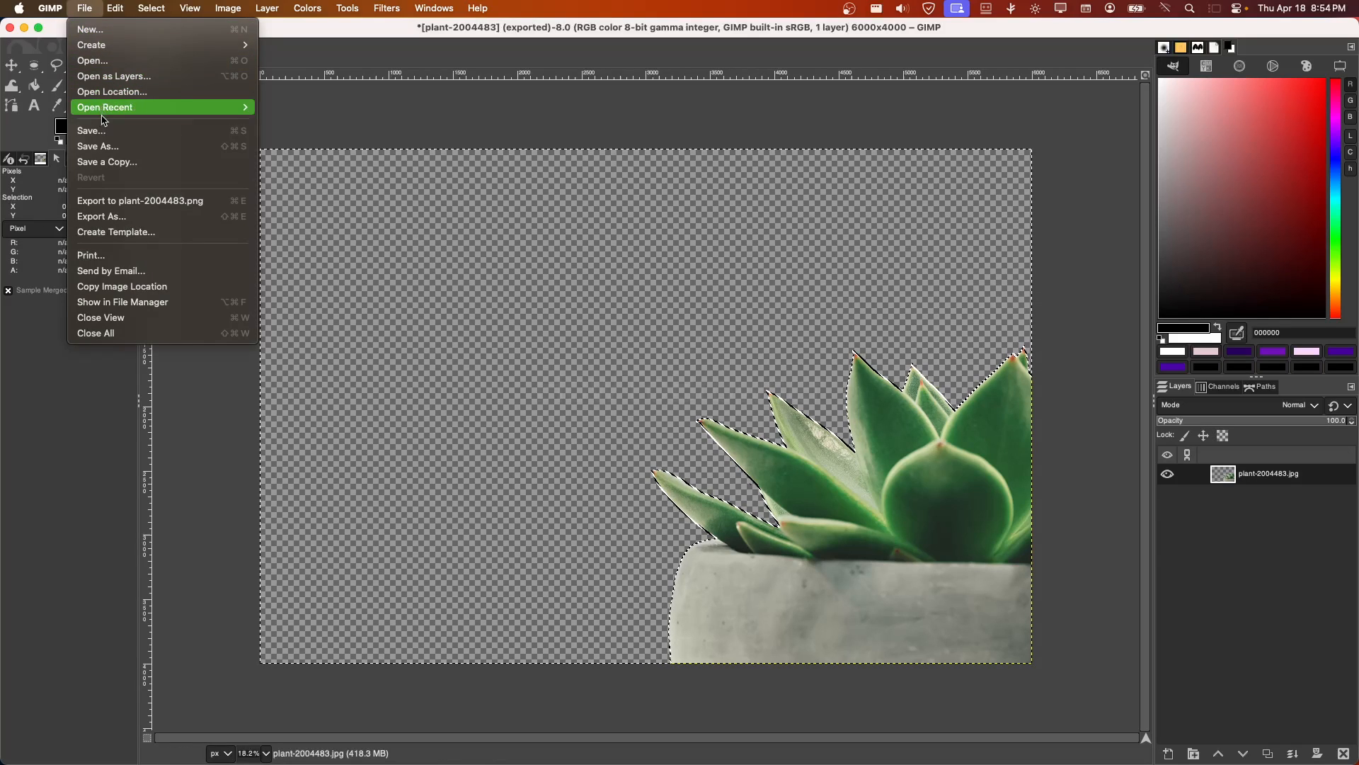
click(100, 217)
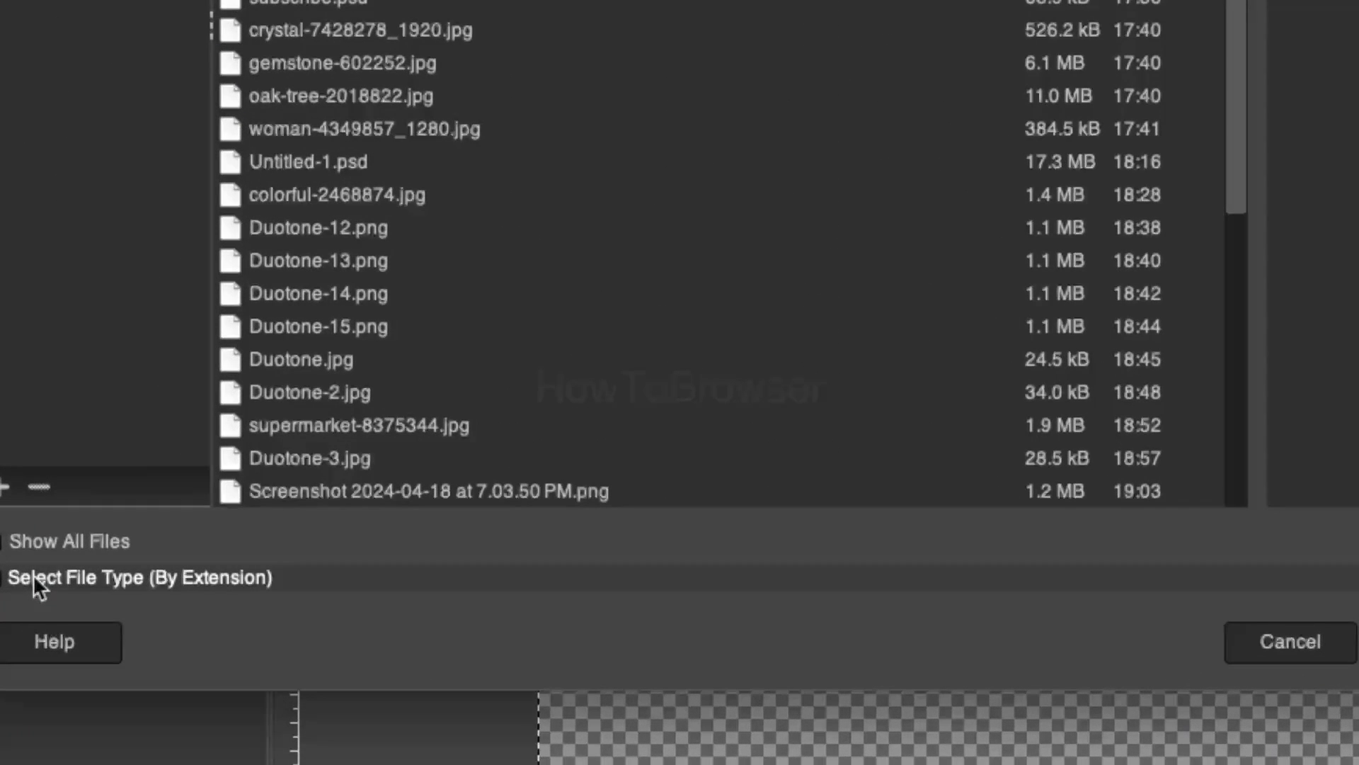
click(142, 578)
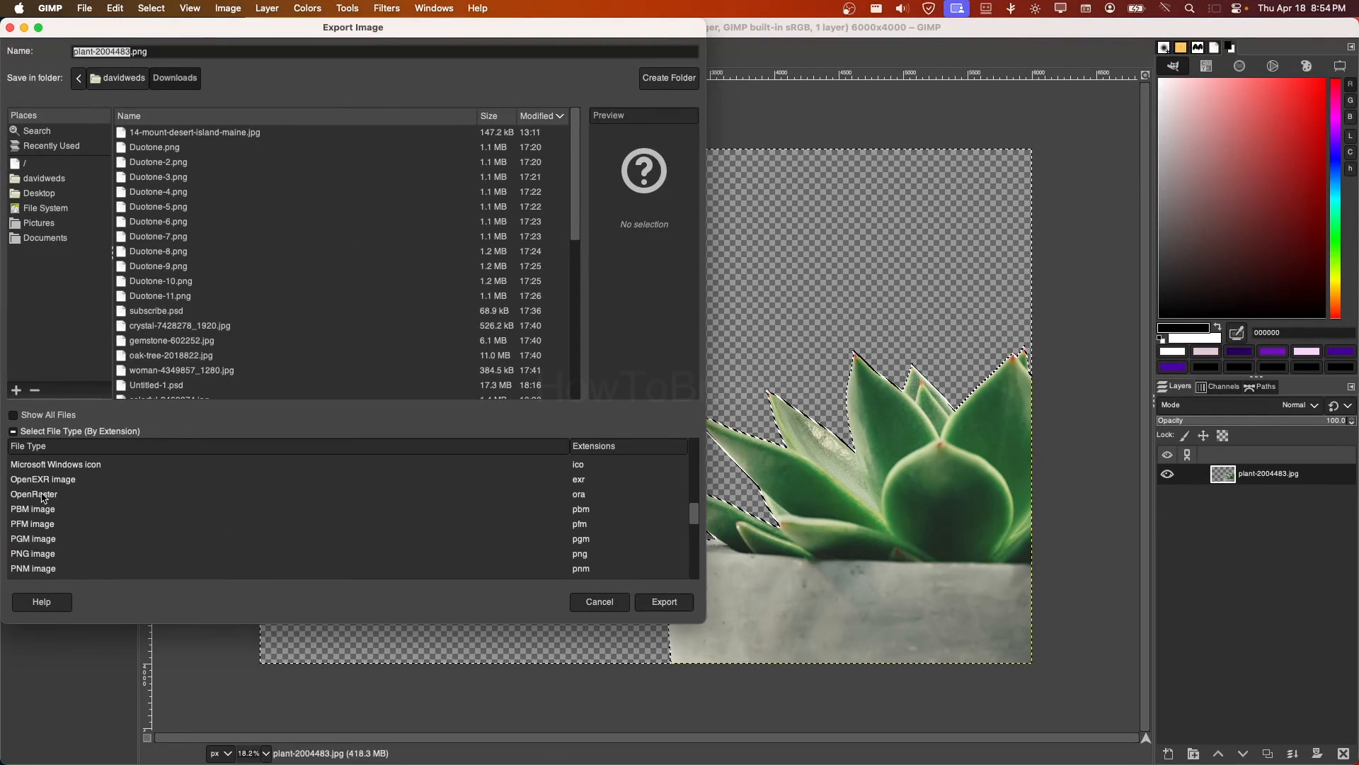
click(33, 538)
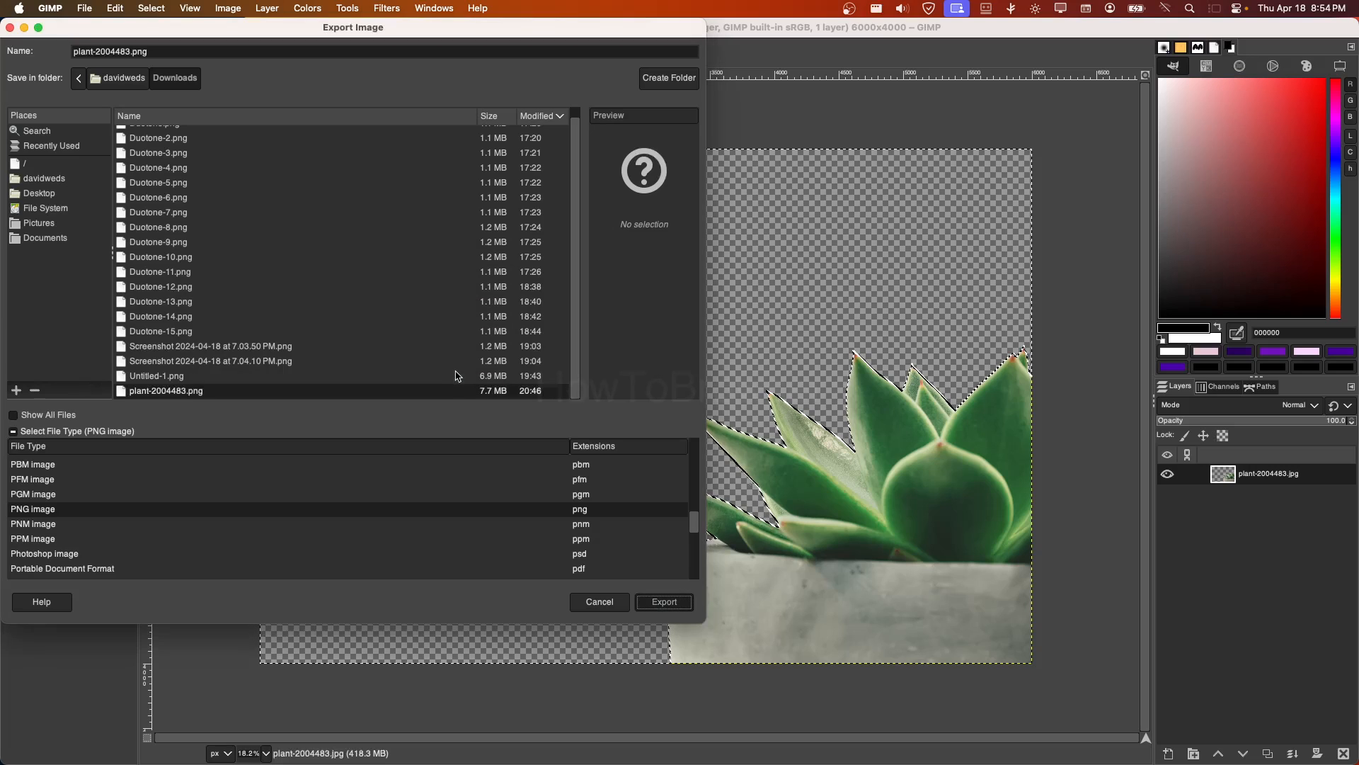
click(663, 602)
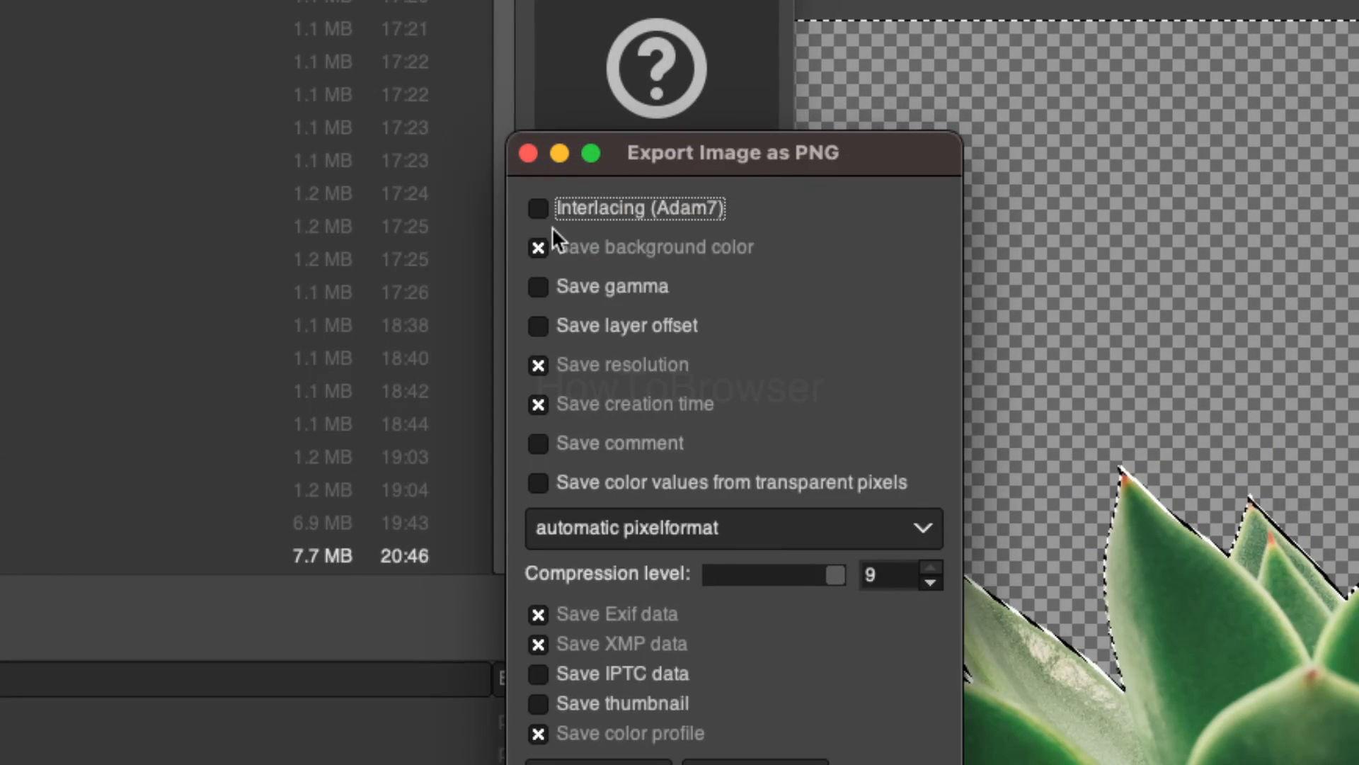
Keep automatic pixelformat in the PNG options and export plant-2004483.png
click(731, 528)
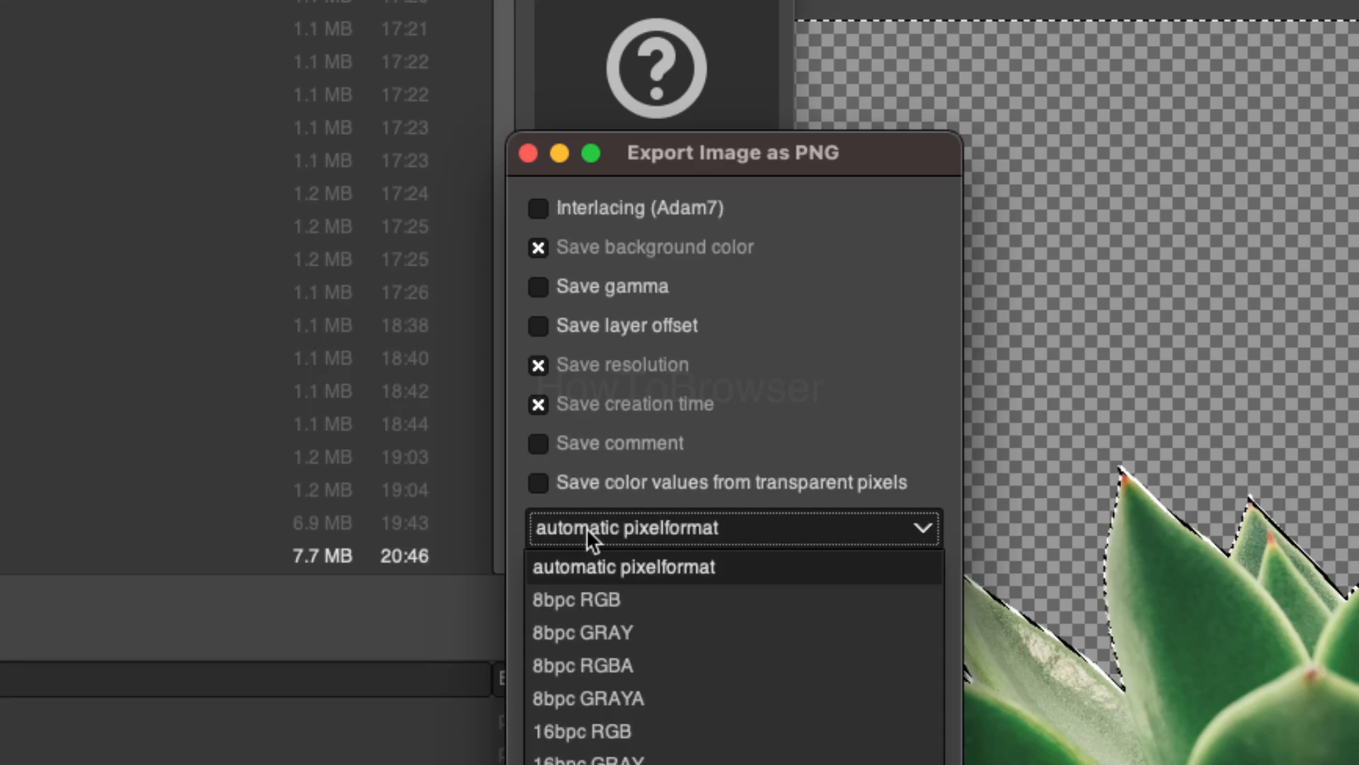
click(622, 567)
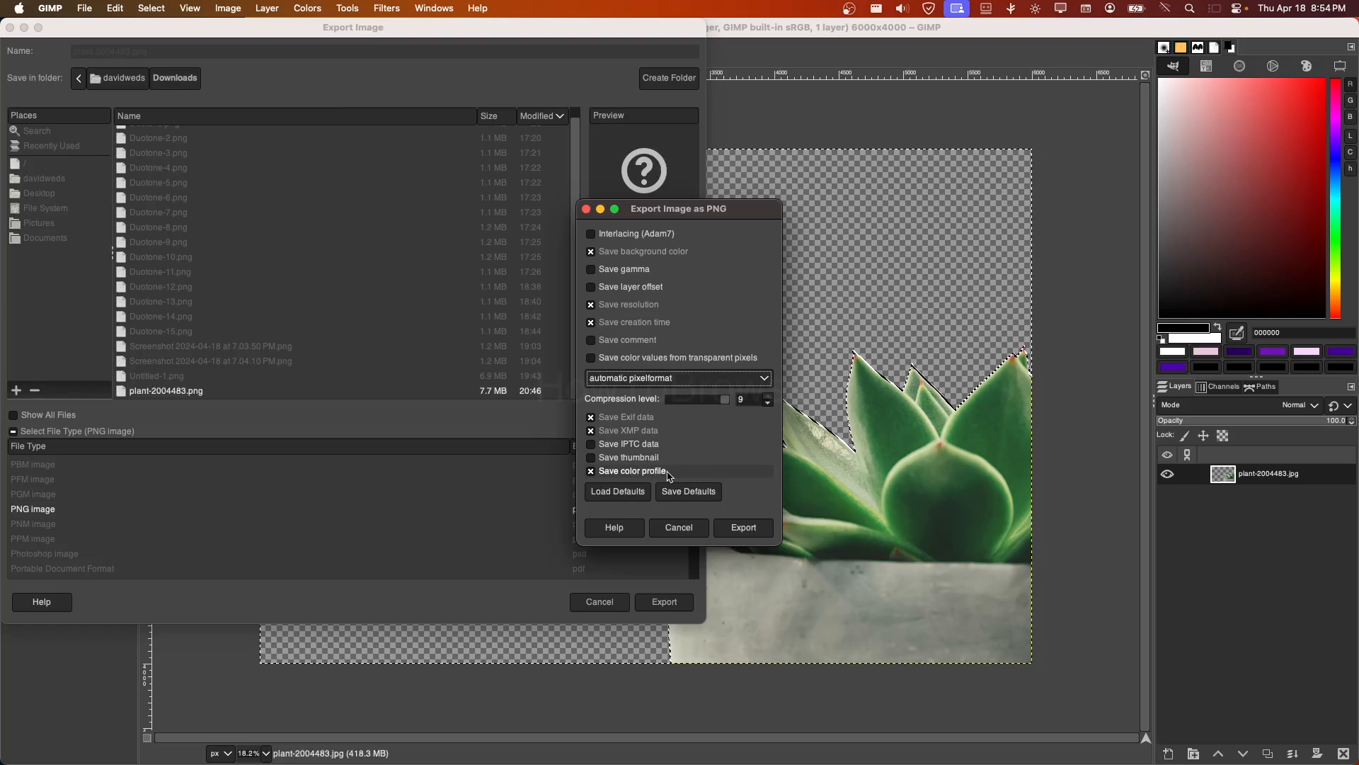
mouse_move(723, 497)
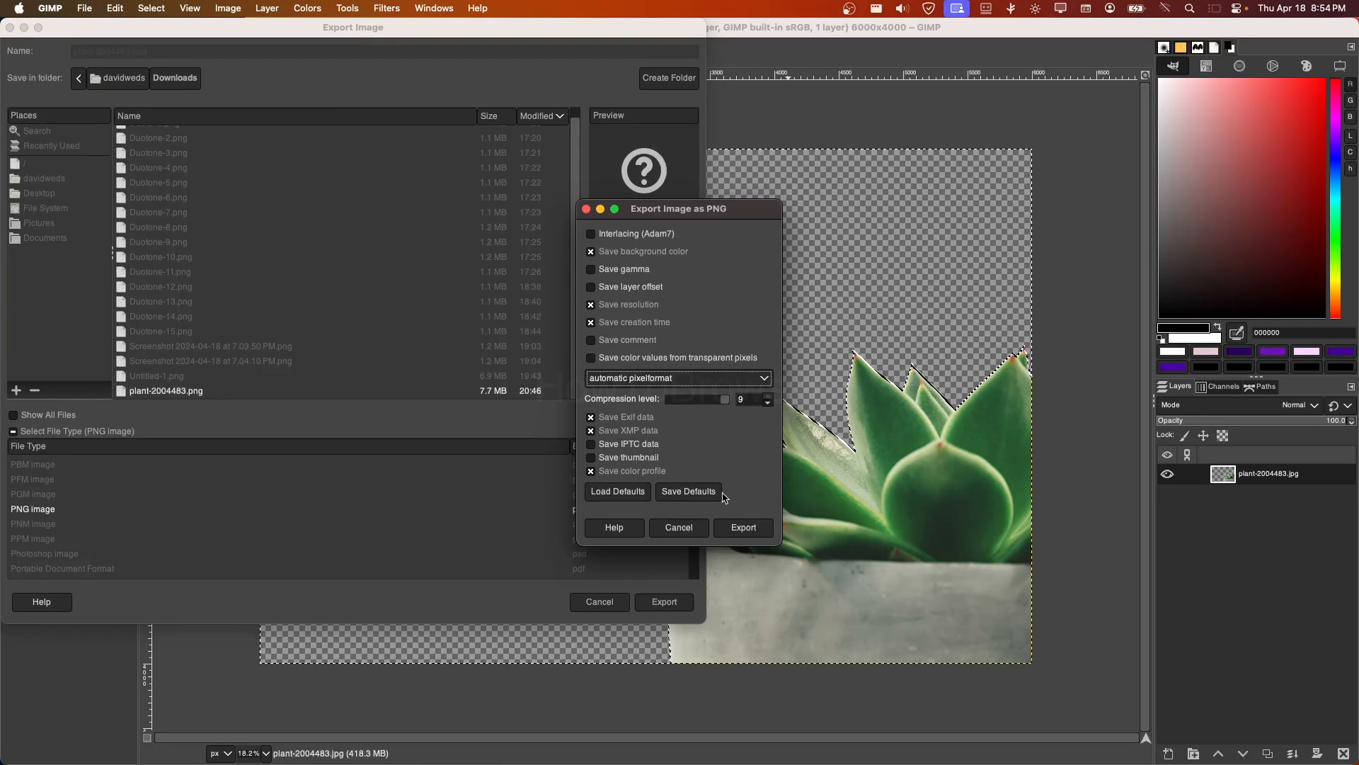
click(744, 528)
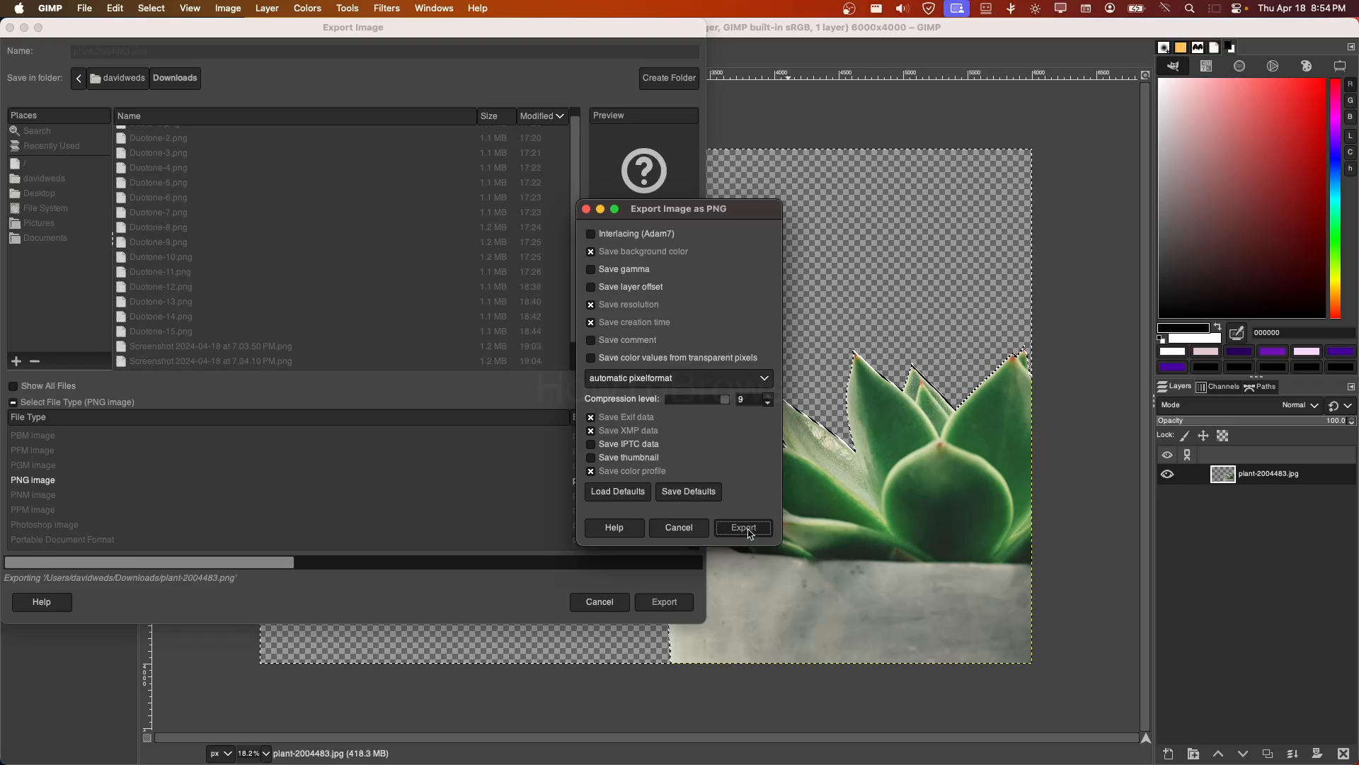
click(743, 528)
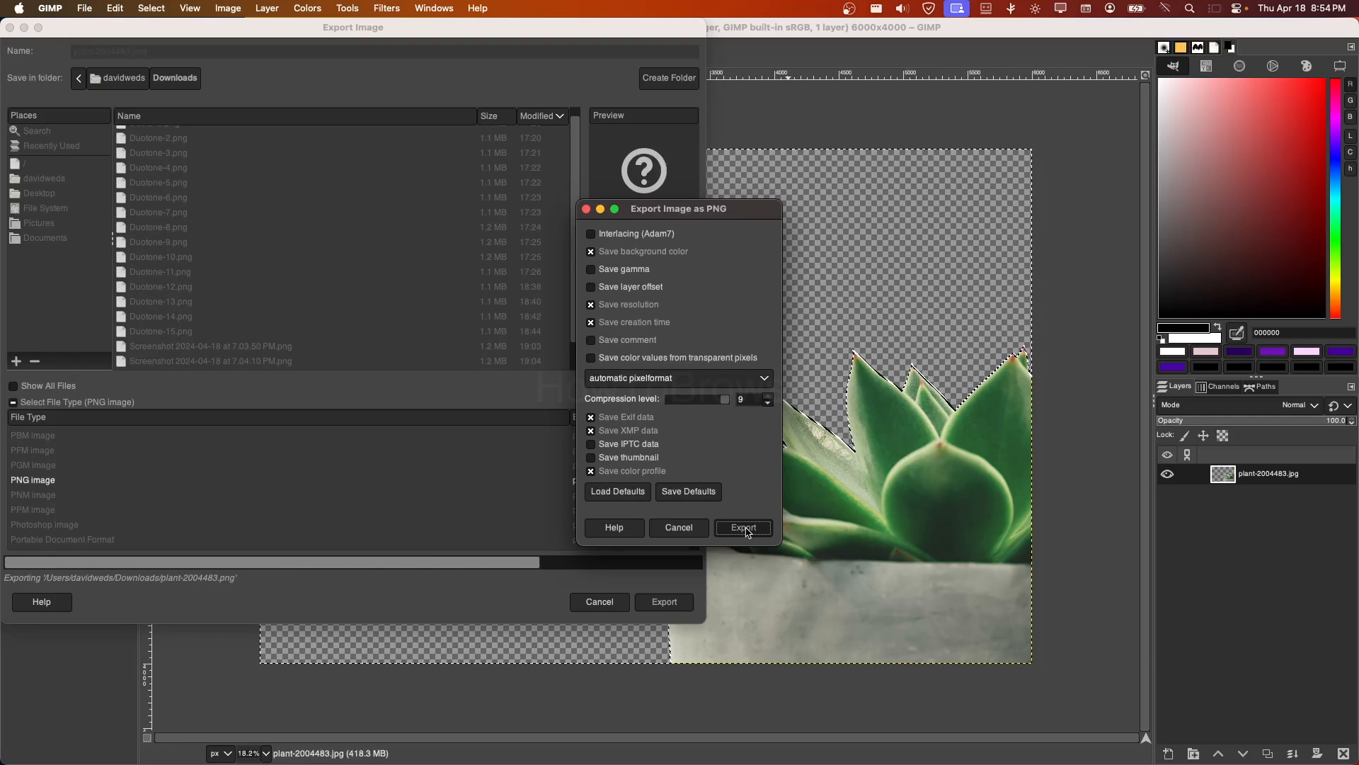
click(744, 527)
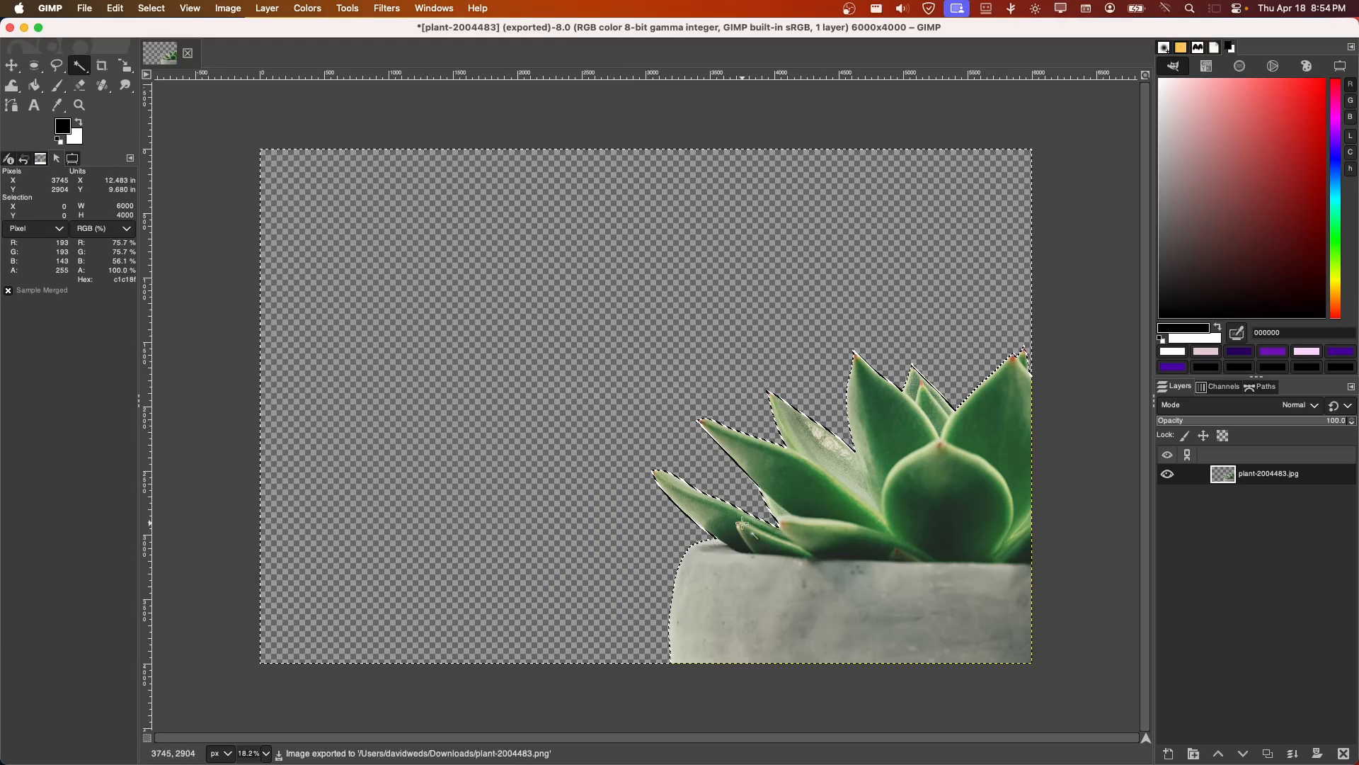